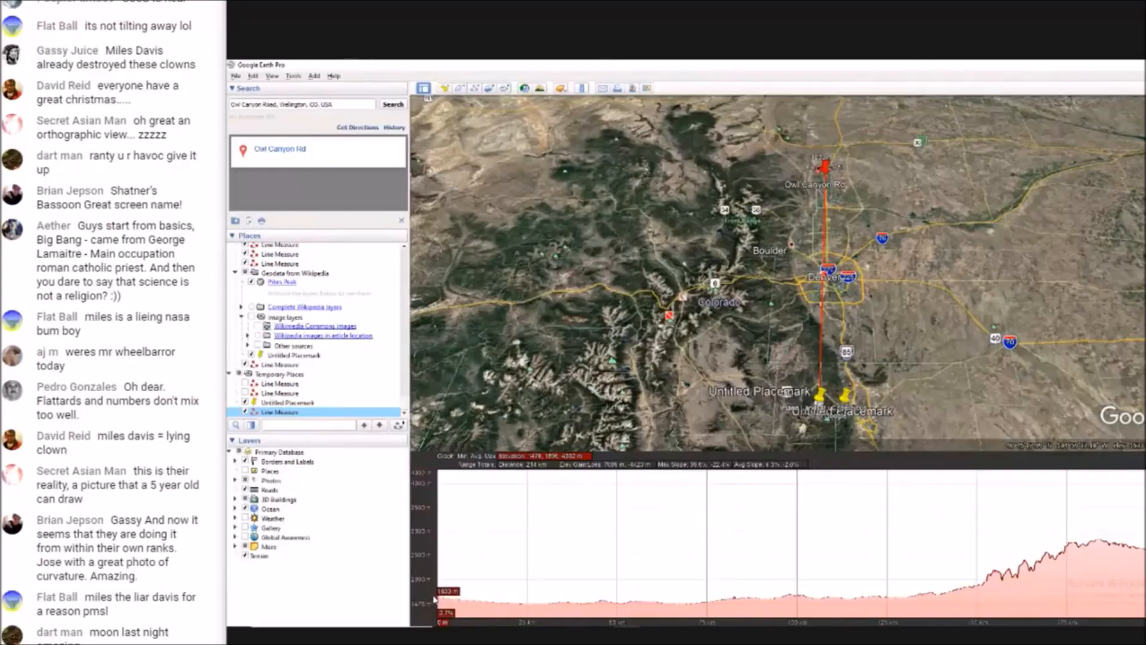
# - Scroll down through the pasted elevation profile labelled 2669m and 4302m
pyautogui.scroll(-3)
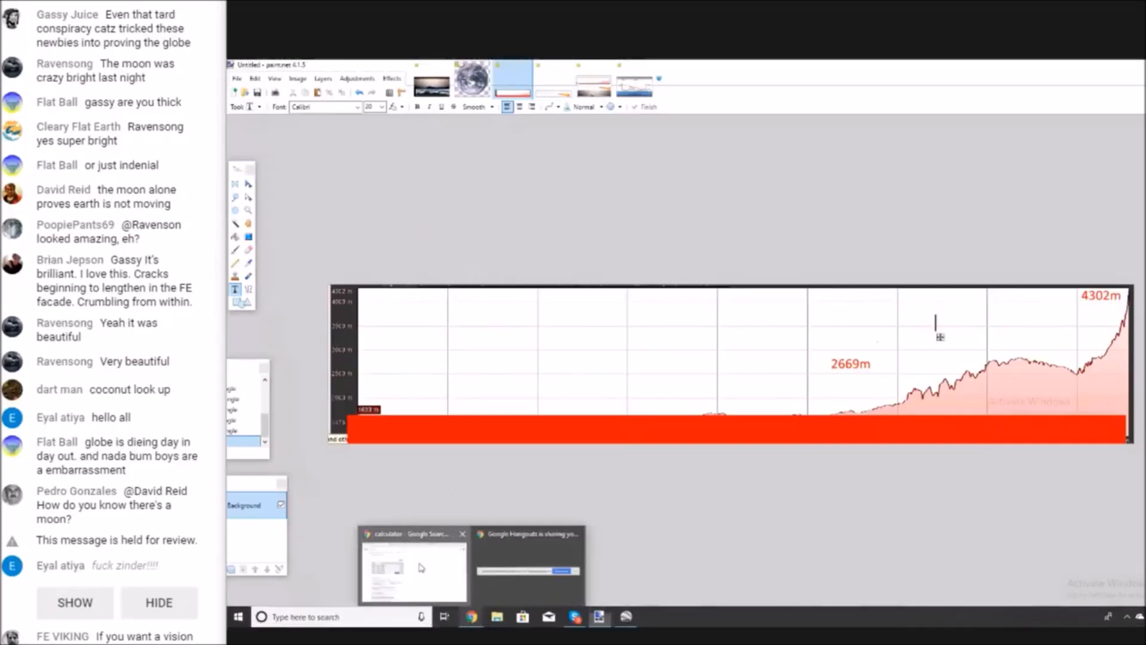
# - Switch the Metabunk curve calculator to metric, showing 3540.69 m hidden at 212.43 km
pyautogui.click(409, 567)
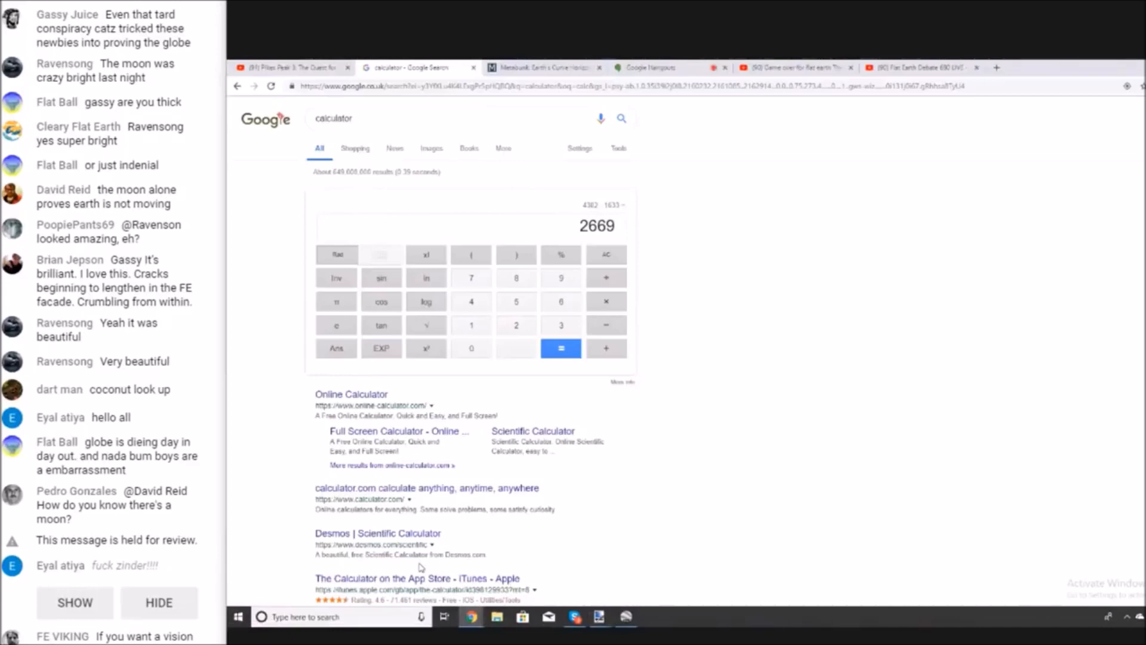
pyautogui.click(544, 68)
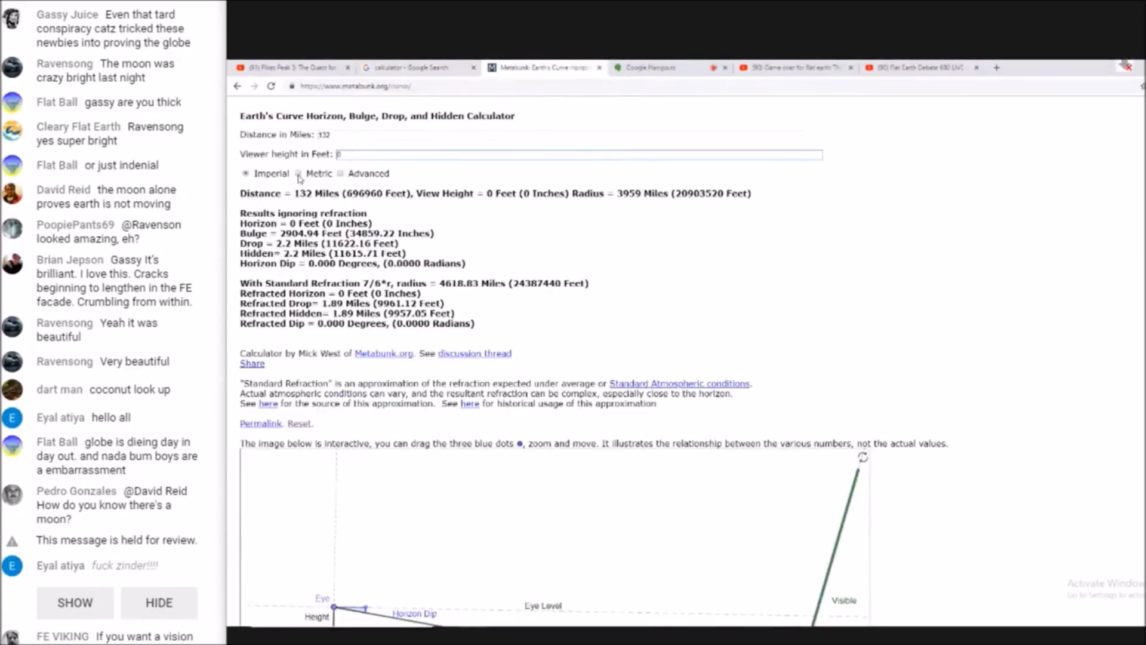
pyautogui.click(299, 173)
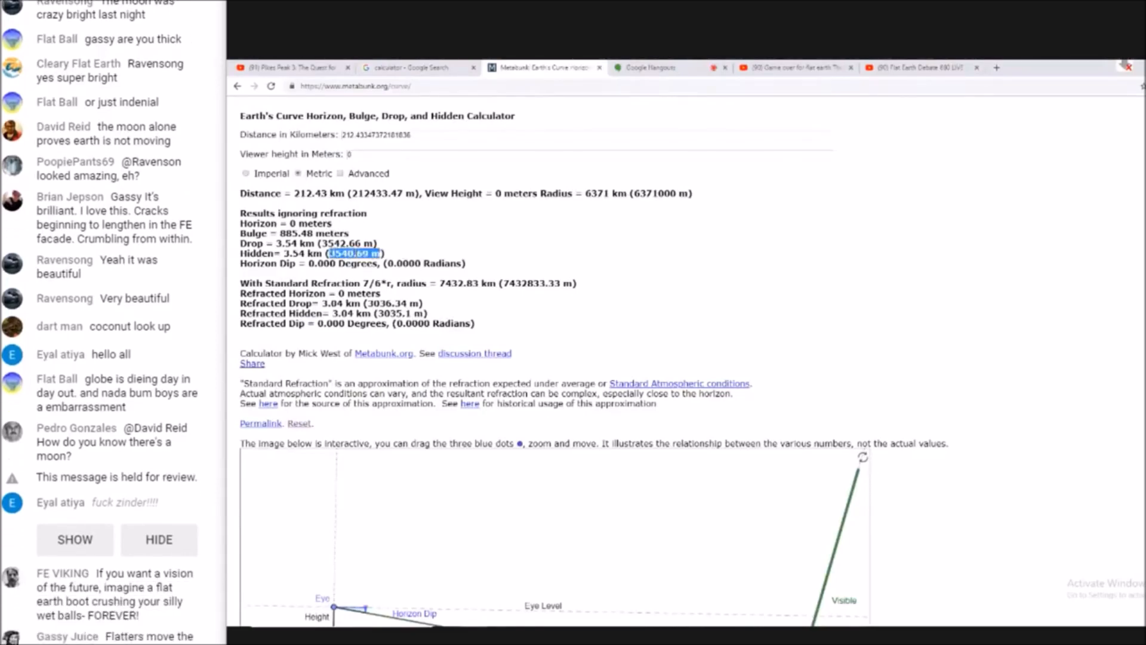
pyautogui.scroll(-3)
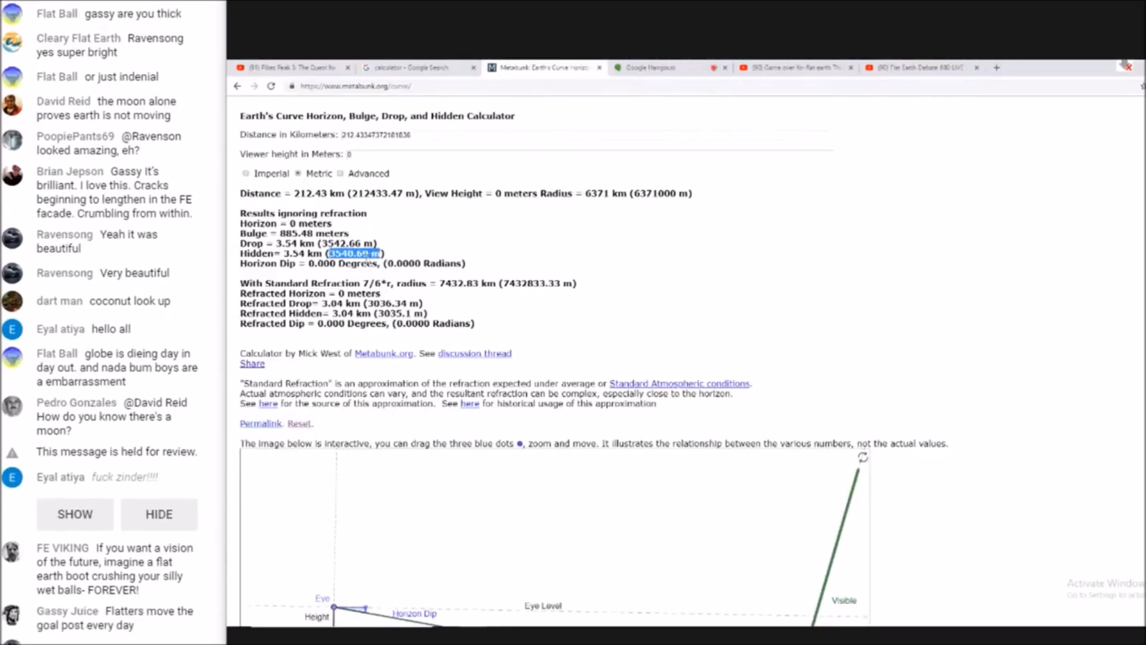